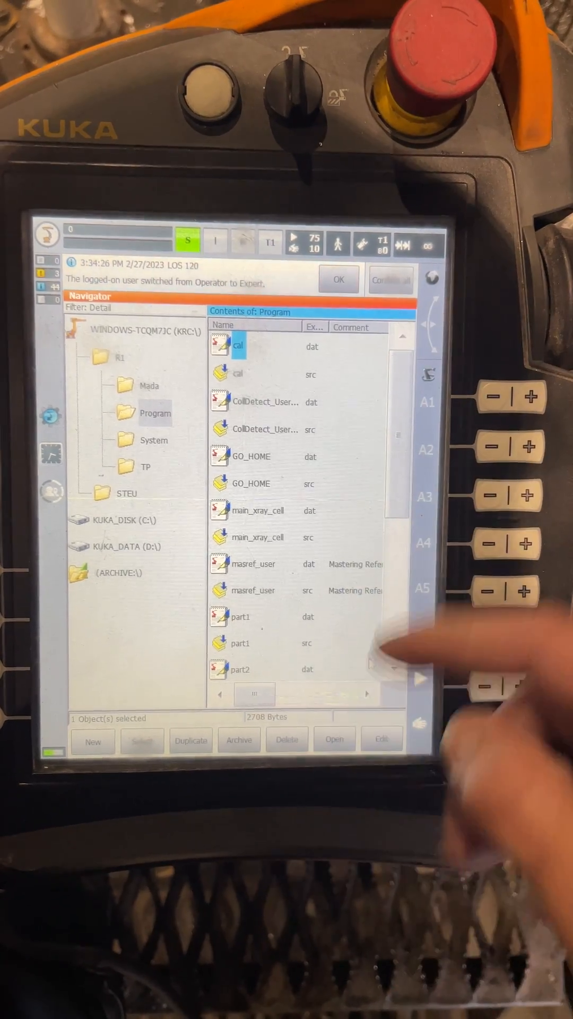
# Scroll down the R1 Program file list before bringing up the file-operations menu.
pyautogui.scroll(-3)
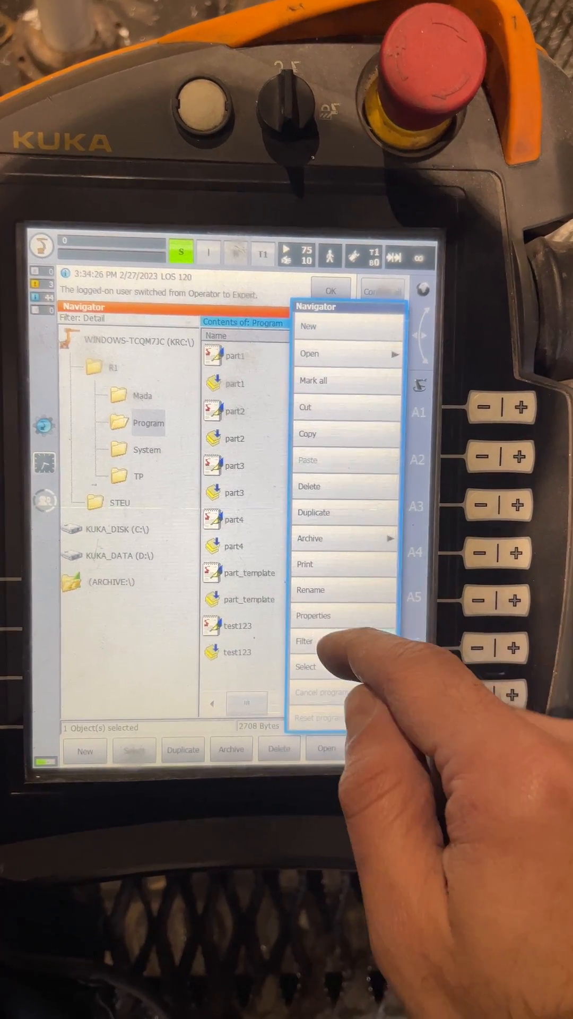
# Set the Navigator filter to Module so each program is listed once.
pyautogui.click(305, 641)
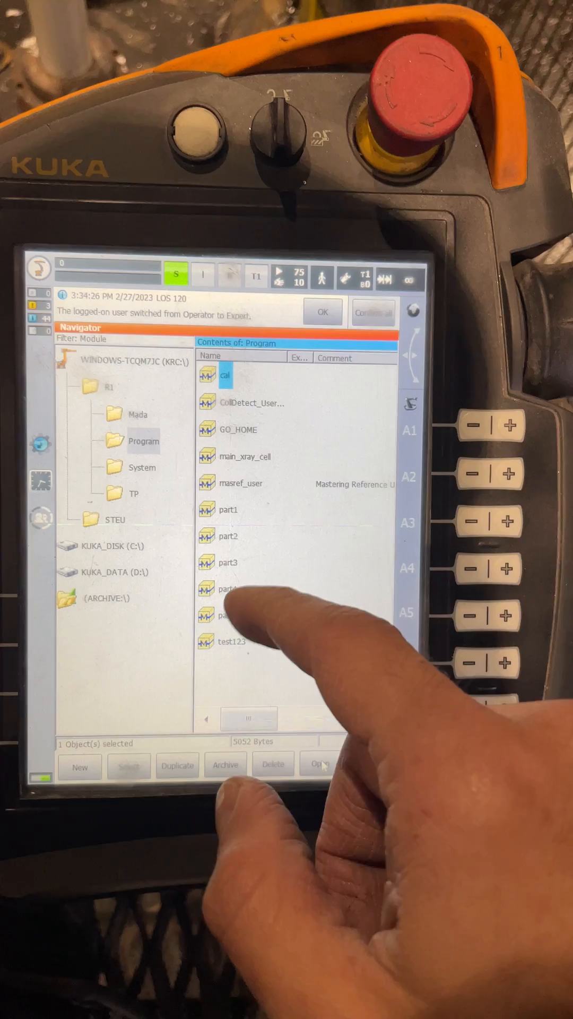
# Duplicate the part1 program as a copy named part11.
pyautogui.click(227, 510)
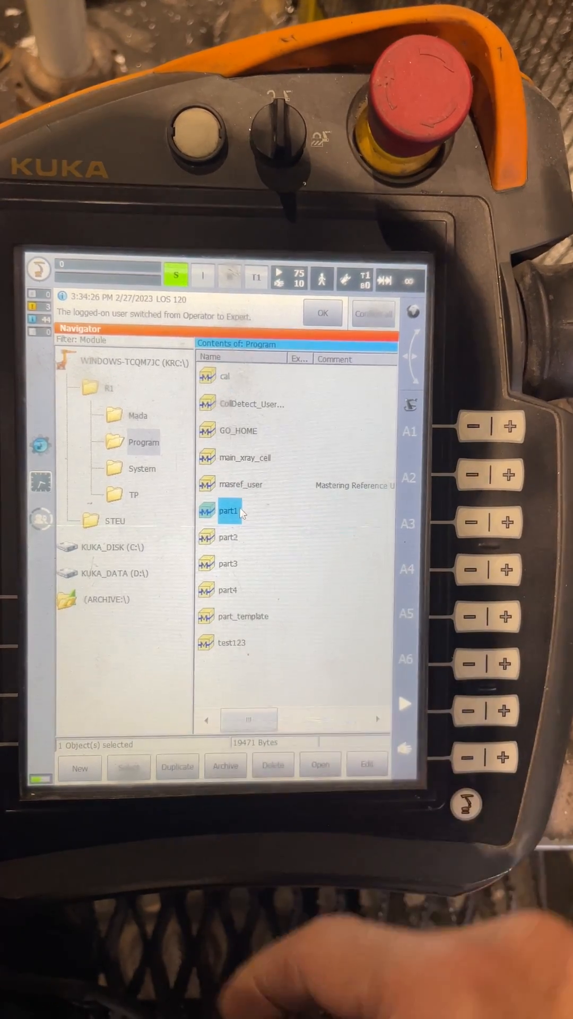
pyautogui.click(371, 766)
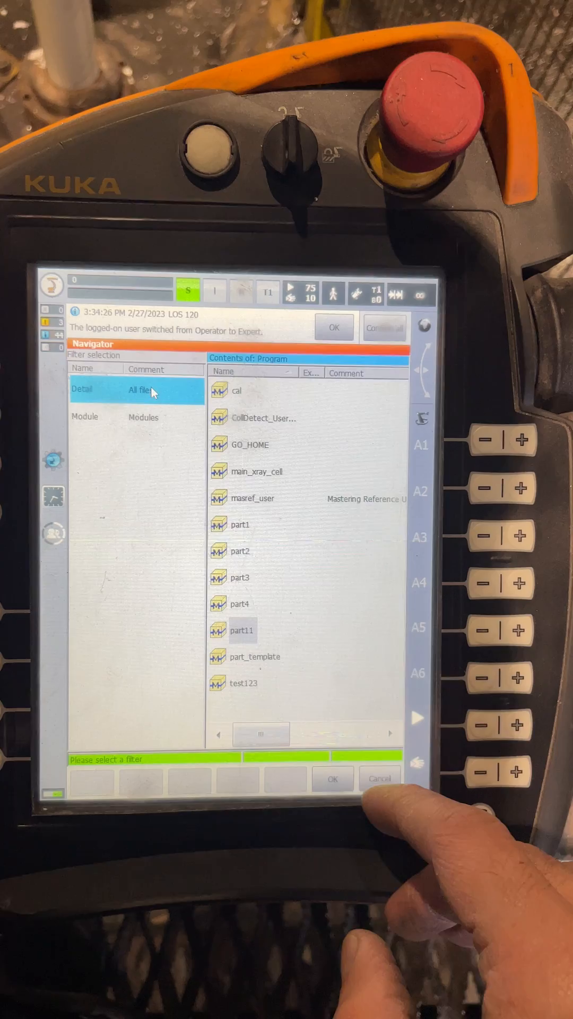
# Switch the filter back to Detail and open part11's SRC file in the Editor.
pyautogui.click(335, 780)
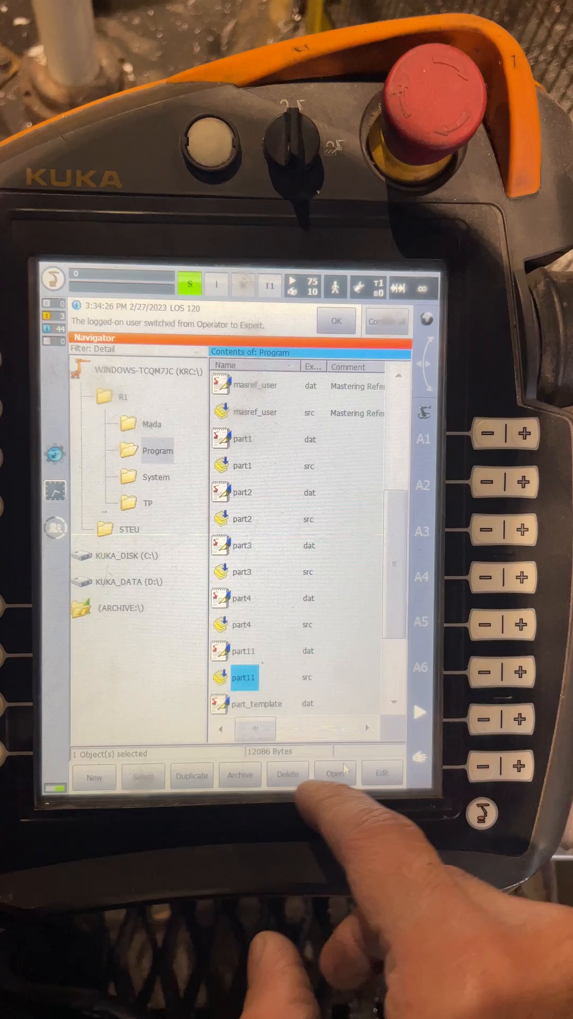
pyautogui.click(334, 775)
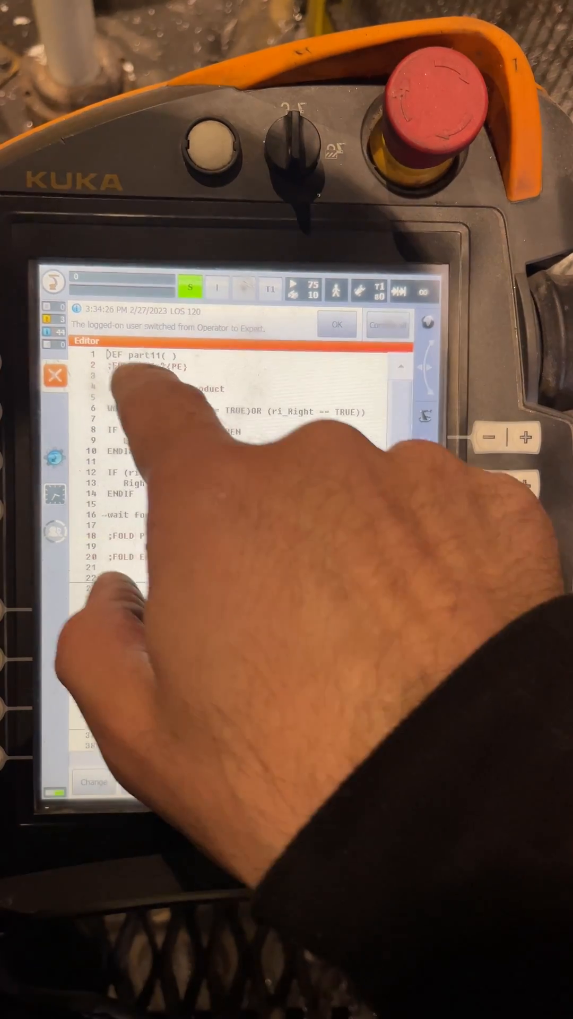